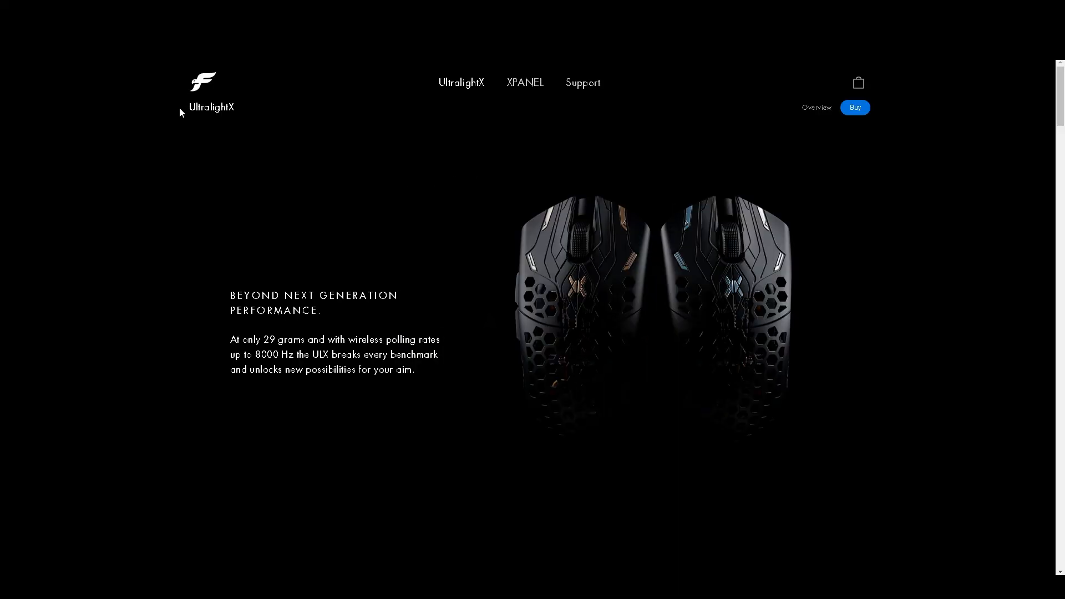
{"action": "mouse_move", "coordinate": [181, 290]}
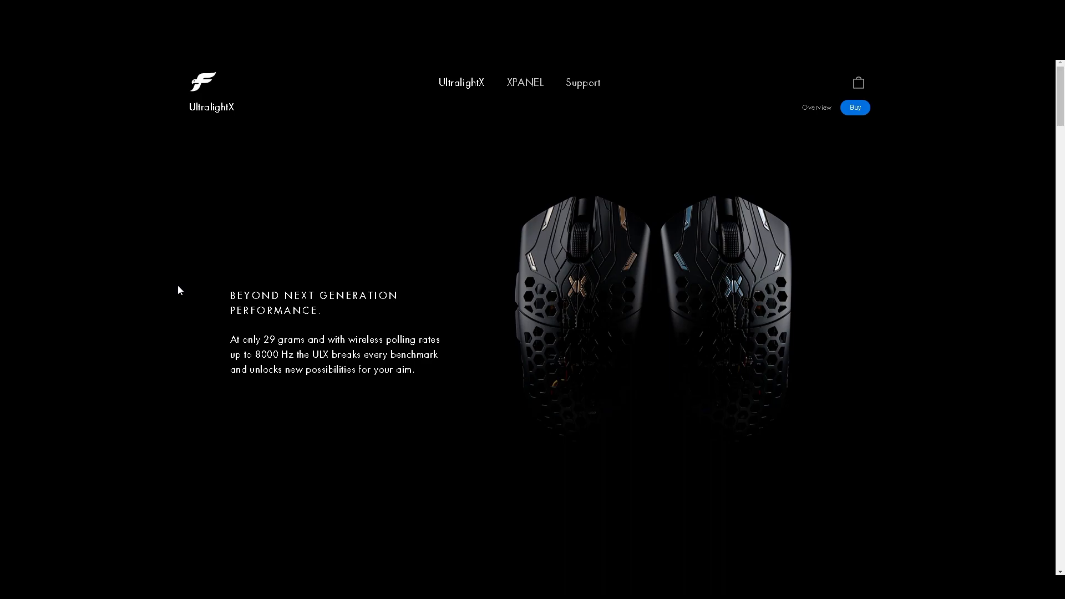
Scroll the UltralightX page down to the Carbon Fiber Composite Honeycomb Chassis section
{"action": "scroll", "scroll_direction": "down", "scroll_amount": 3}
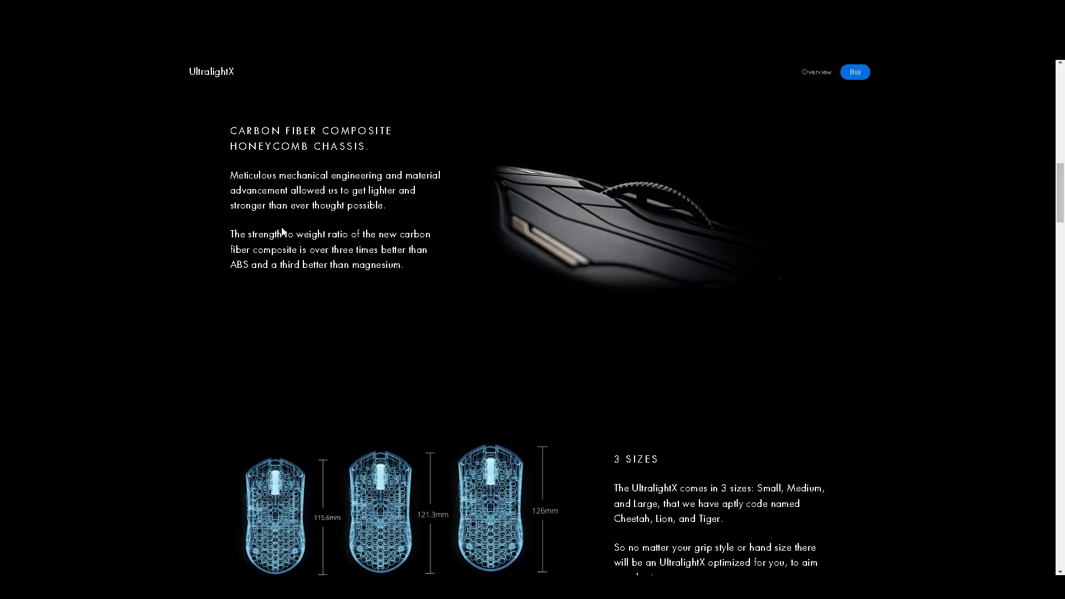
Scroll past the 3 Sizes comparison to the 8000Hz wireless polling Latency section
{"action": "scroll", "scroll_direction": "down", "scroll_amount": 3}
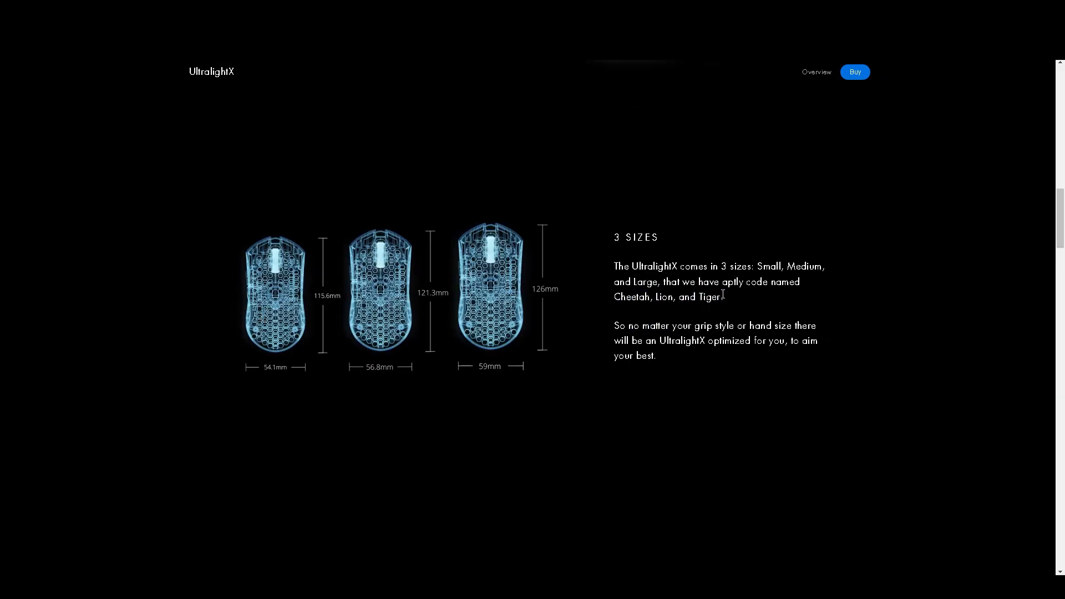
{"action": "scroll", "scroll_direction": "down", "scroll_amount": 3}
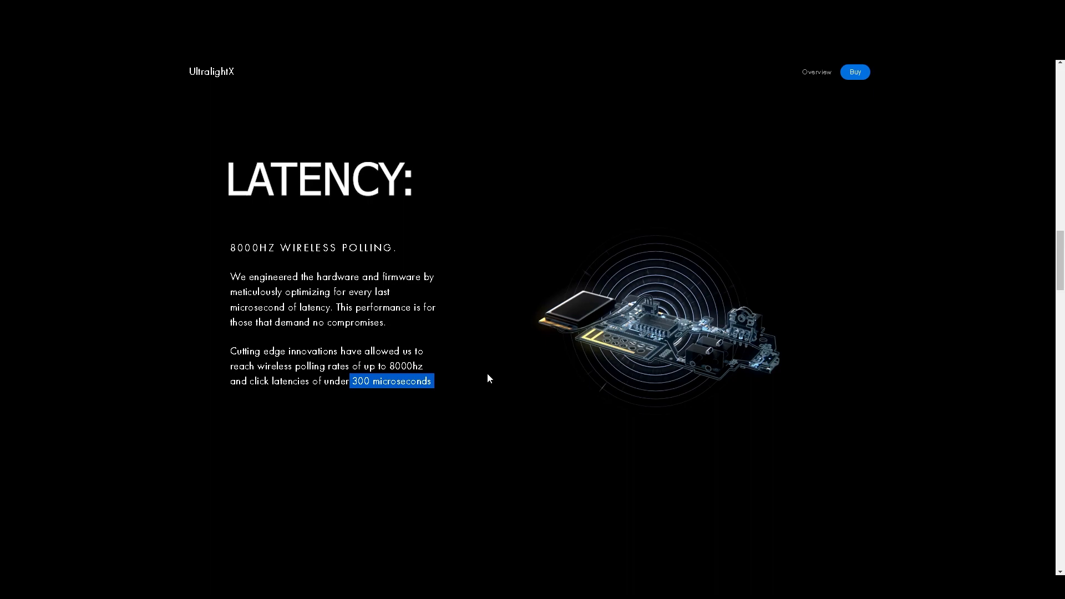
Scroll through the USB receiver, PixArt sensor and battery life sections to the XPANEL page
{"action": "scroll", "scroll_direction": "down", "scroll_amount": 3}
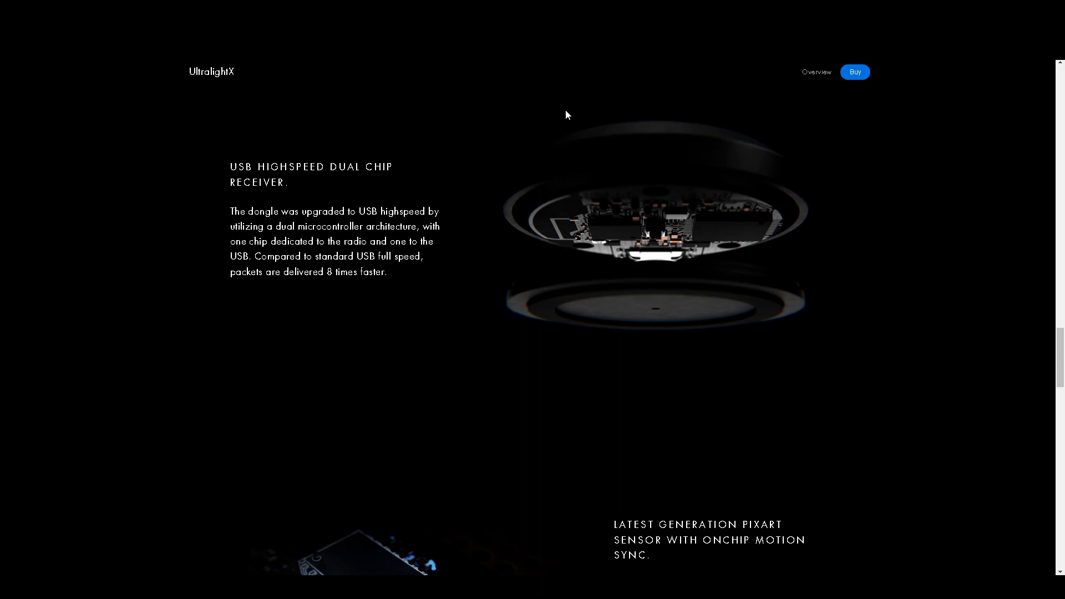
{"action": "mouse_move", "coordinate": [903, 308]}
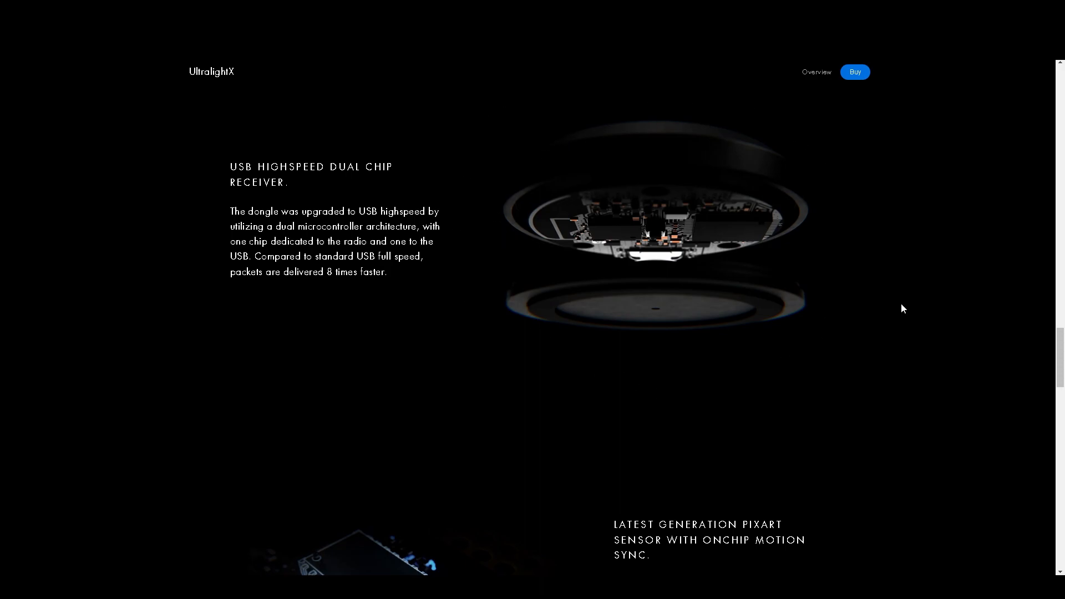
{"action": "mouse_move", "coordinate": [777, 155]}
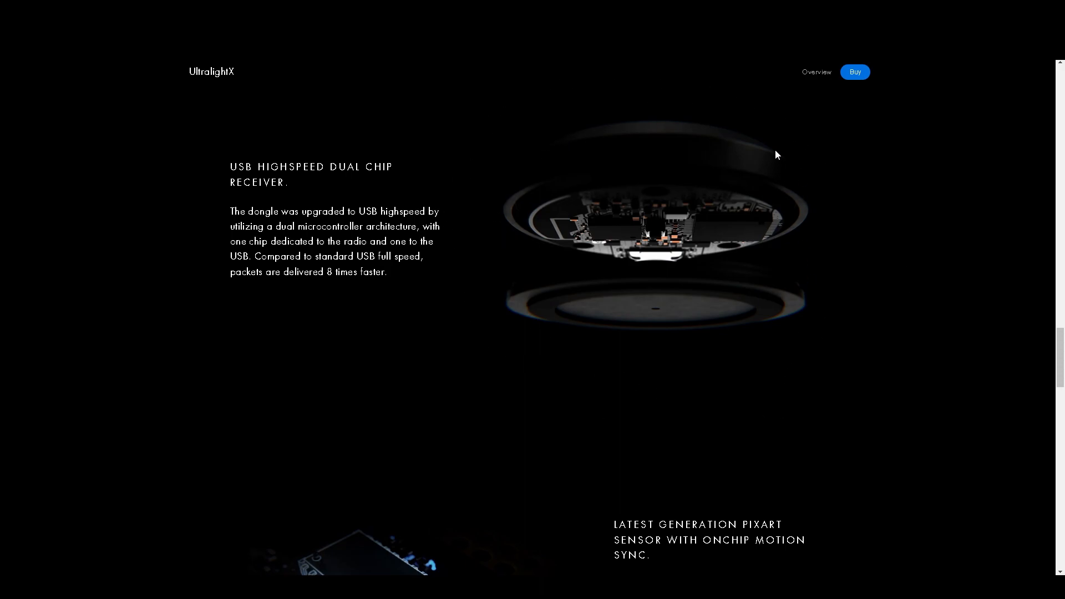
{"action": "scroll", "scroll_direction": "down", "scroll_amount": 3}
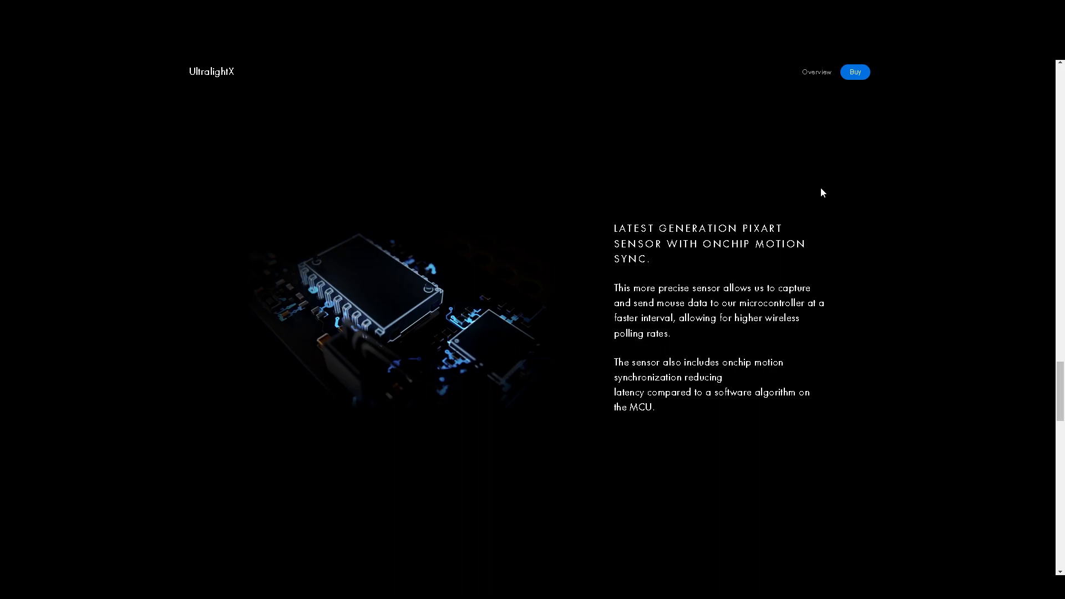
{"action": "scroll", "scroll_direction": "down", "scroll_amount": 3}
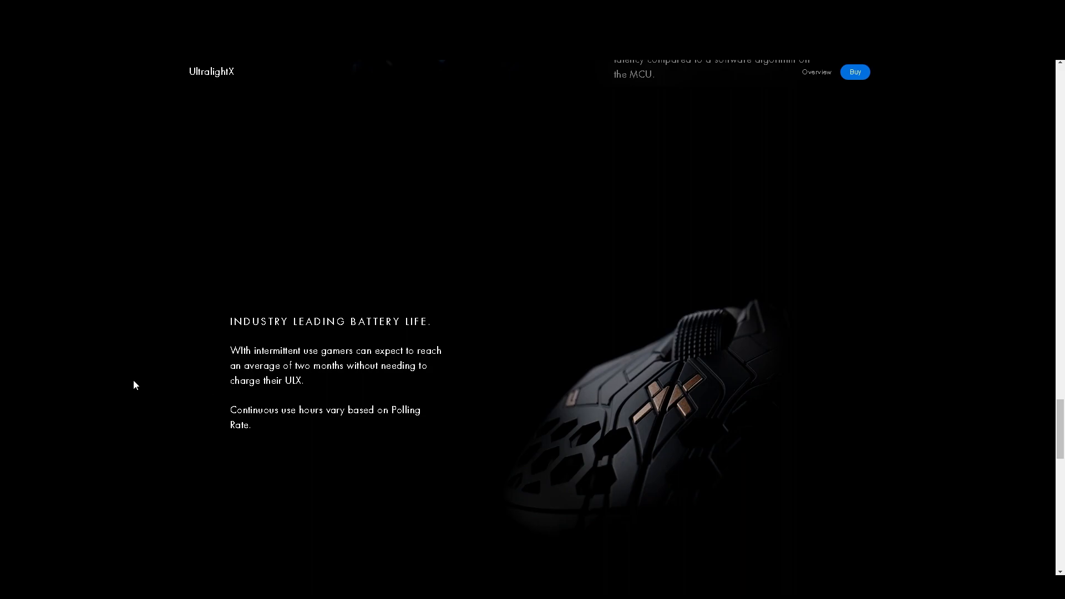
{"action": "left_click_drag", "start_coordinate": [229, 409], "coordinate": [429, 275]}
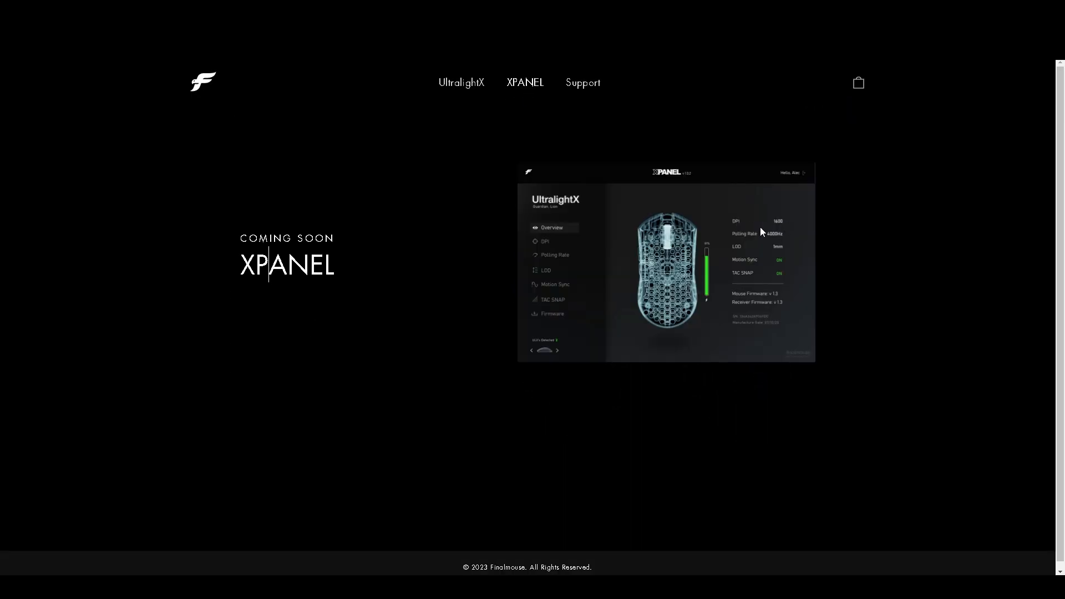
{"action": "mouse_move", "coordinate": [772, 245]}
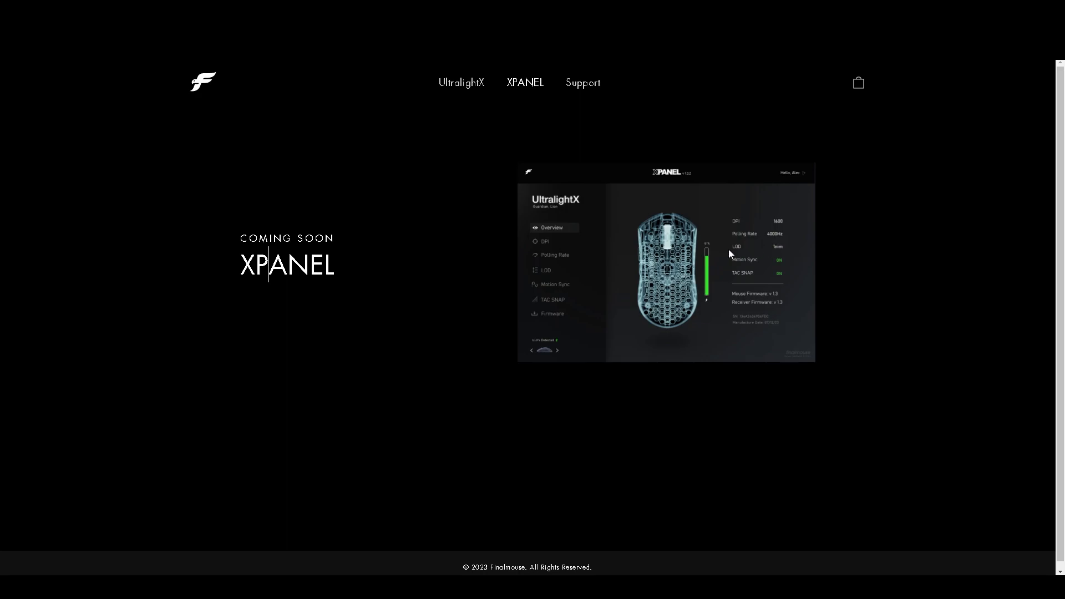
{"action": "mouse_move", "coordinate": [733, 254]}
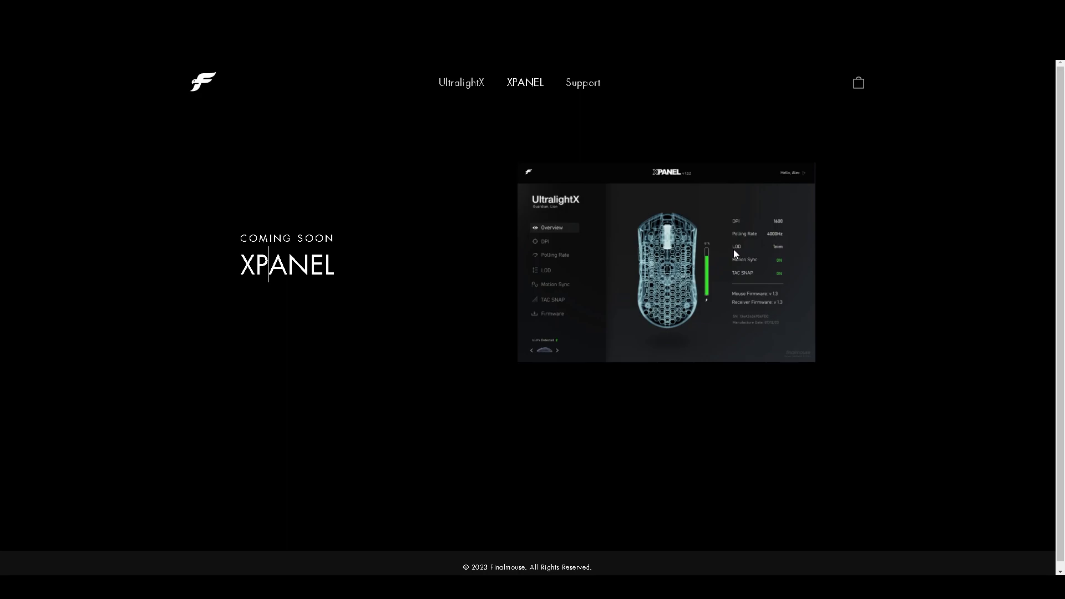
{"action": "mouse_move", "coordinate": [712, 283]}
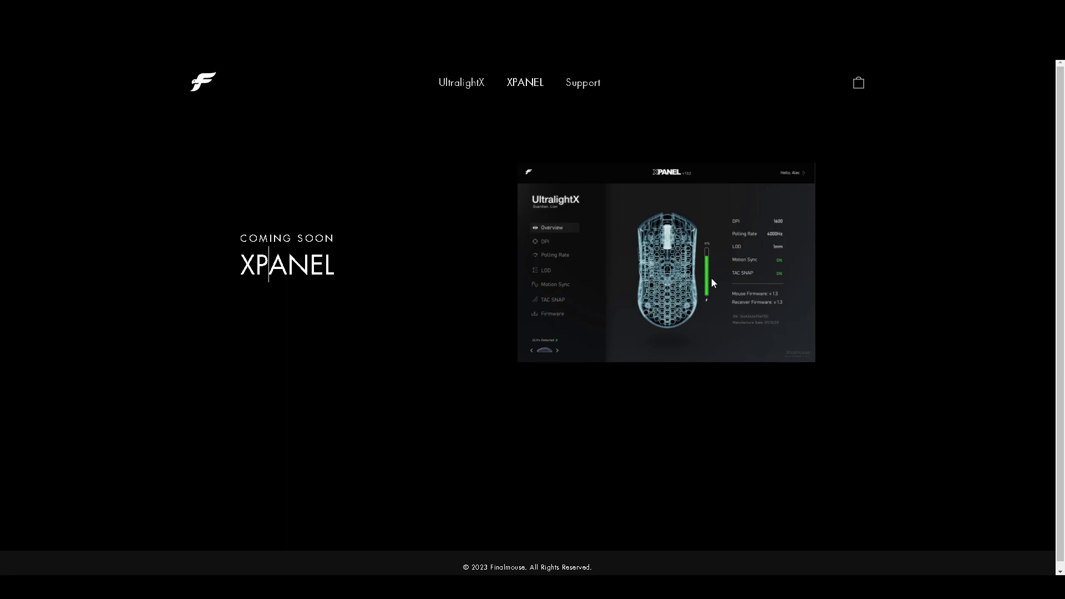
{"action": "mouse_move", "coordinate": [713, 265]}
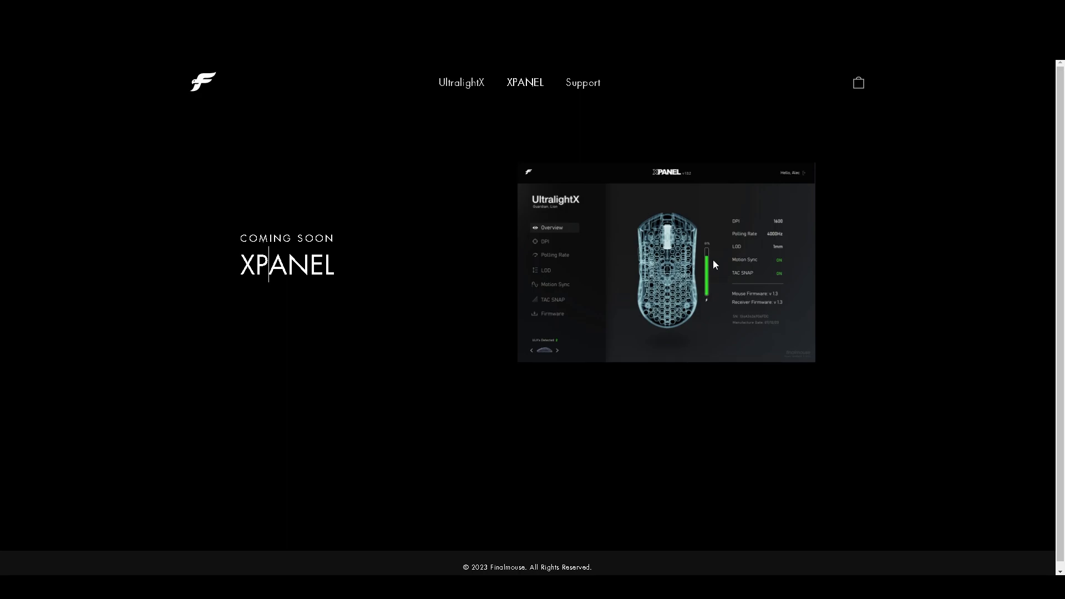
{"action": "mouse_move", "coordinate": [770, 271]}
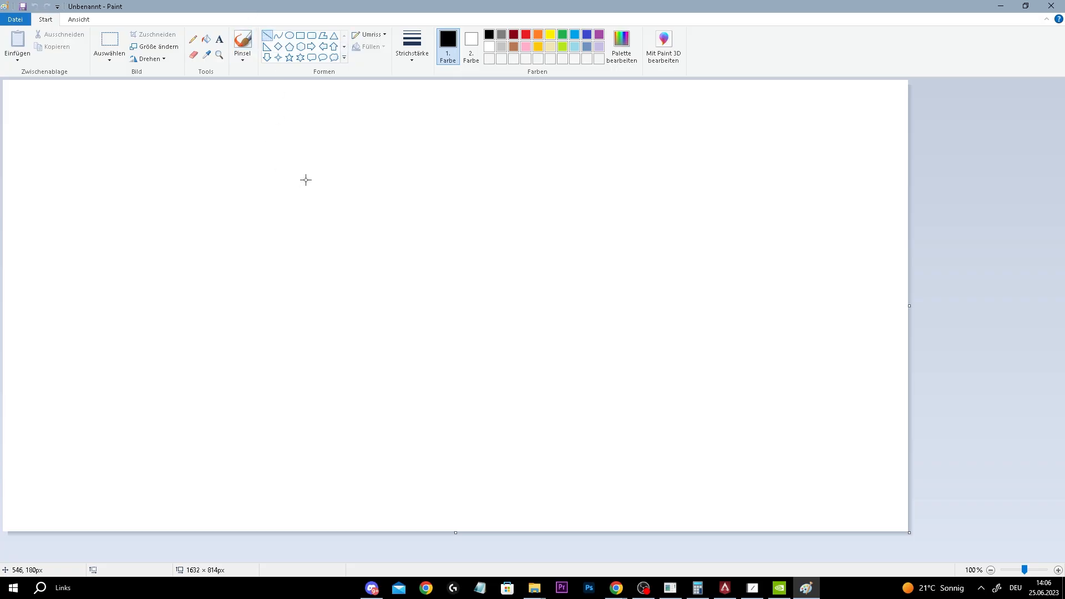
Sketch Shift-snapped diagonal, tall vertical and long horizontal lines across the Paint canvas
{"action": "left_click_drag", "start_coordinate": [203, 259], "coordinate": [300, 159]}
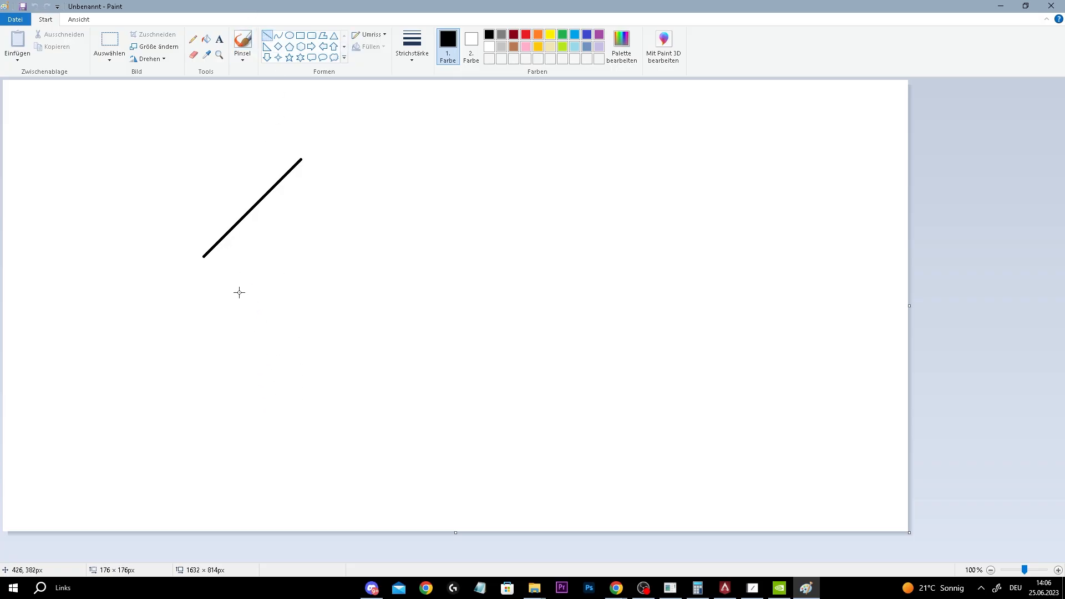
{"action": "left_click_drag", "start_coordinate": [301, 158], "coordinate": [302, 388]}
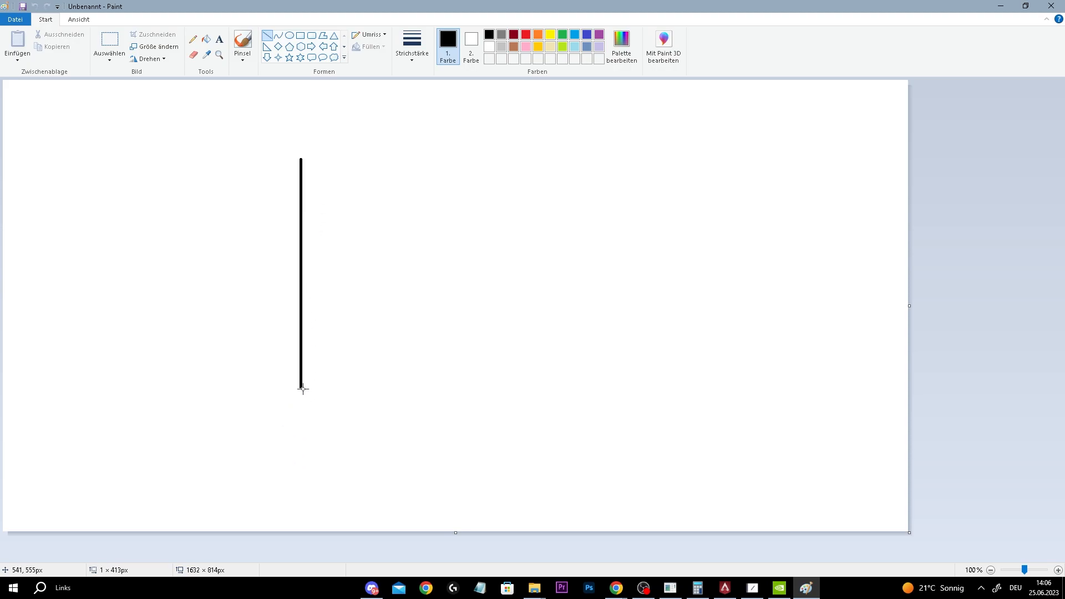
{"action": "left_click_drag", "start_coordinate": [300, 389], "coordinate": [309, 429]}
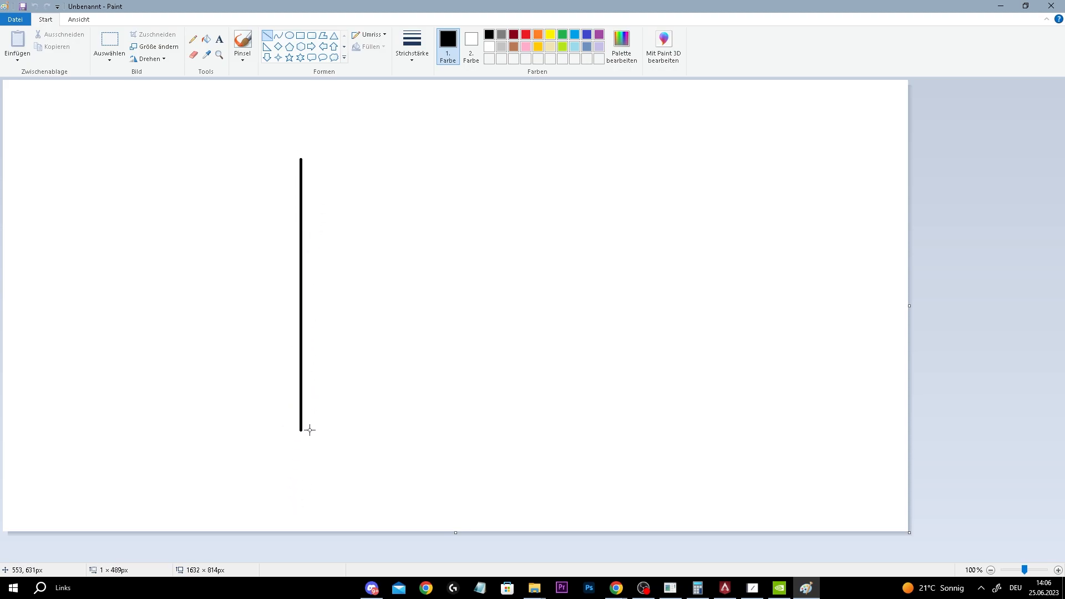
{"action": "left_click_drag", "start_coordinate": [428, 159], "coordinate": [577, 385]}
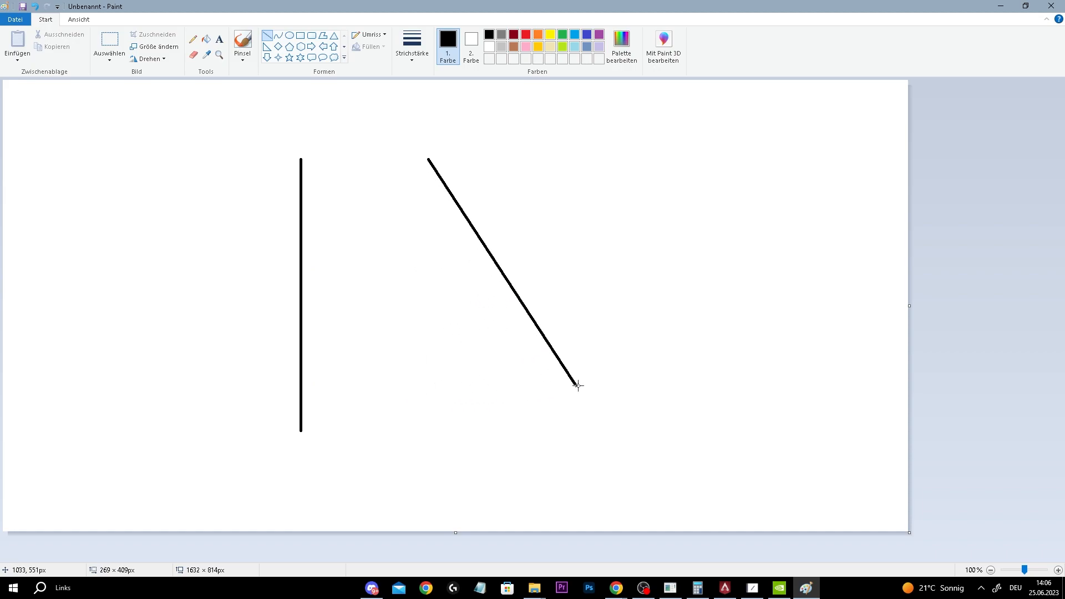
{"action": "left_click_drag", "start_coordinate": [429, 160], "coordinate": [431, 434]}
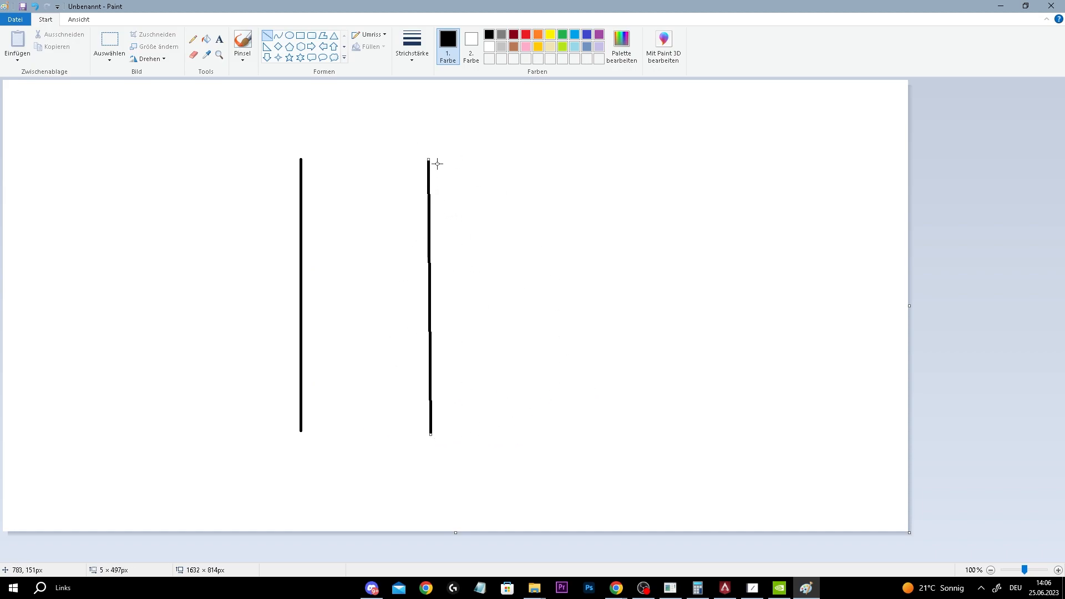
{"action": "left_click_drag", "start_coordinate": [518, 163], "coordinate": [657, 163]}
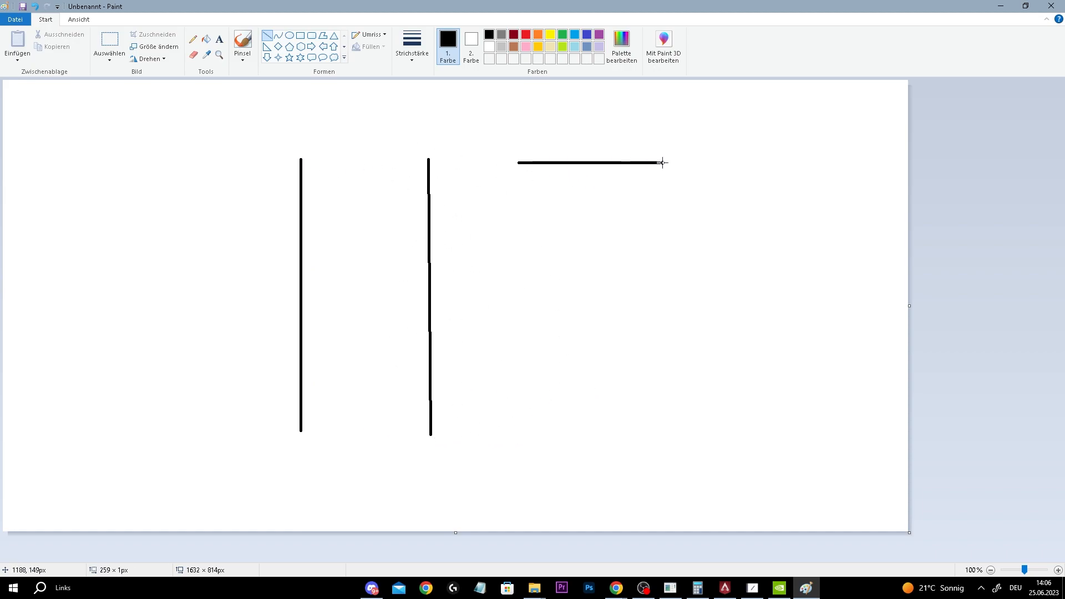
{"action": "left_click_drag", "start_coordinate": [660, 162], "coordinate": [825, 163]}
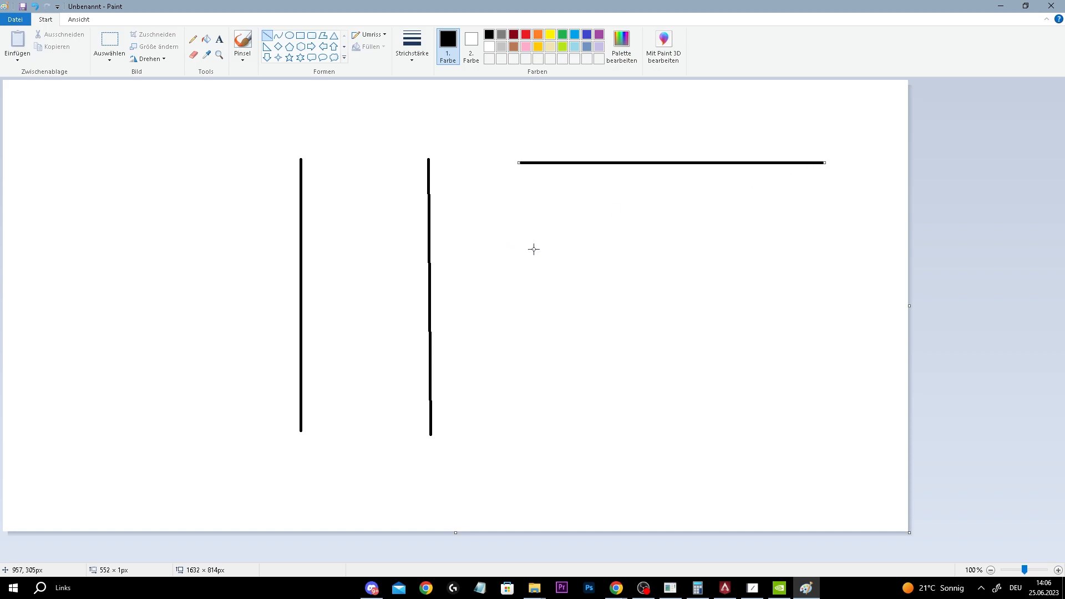
{"action": "left_click_drag", "start_coordinate": [511, 251], "coordinate": [862, 251]}
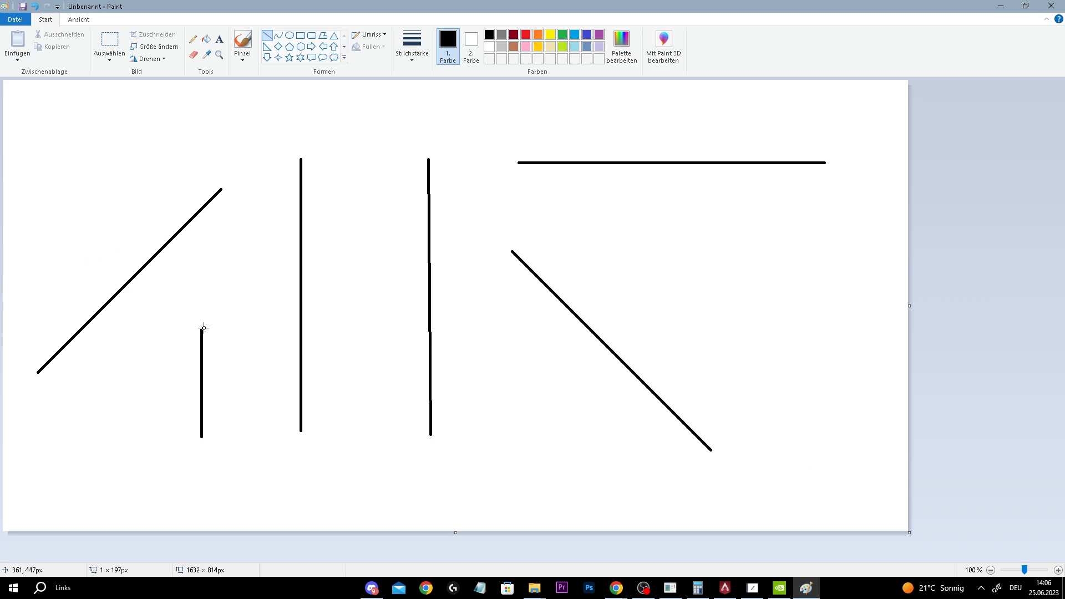
{"action": "left_click_drag", "start_coordinate": [202, 433], "coordinate": [202, 121]}
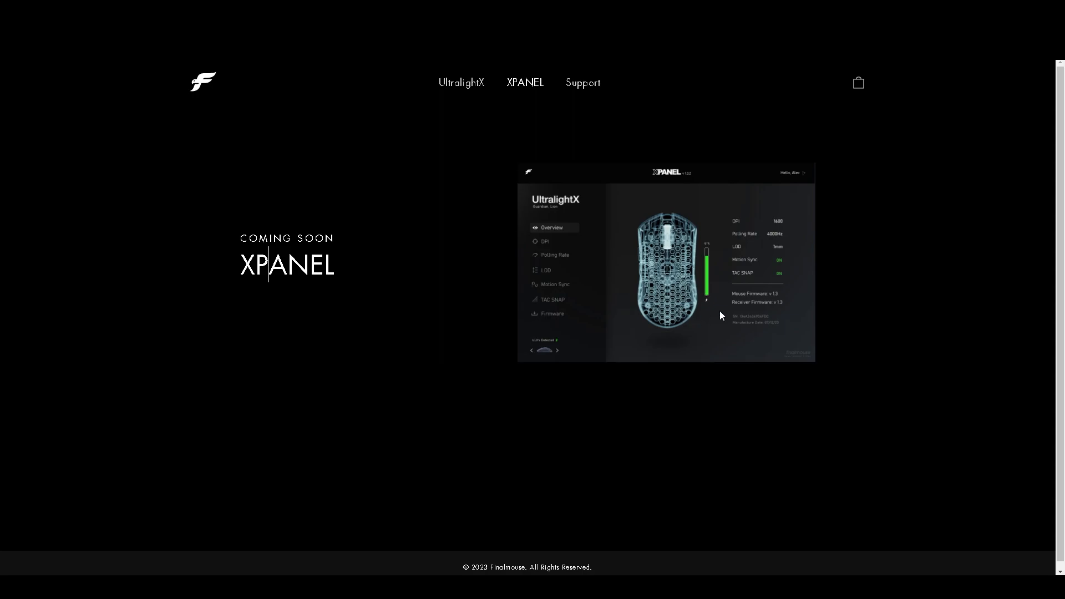
{"action": "mouse_move", "coordinate": [321, 368]}
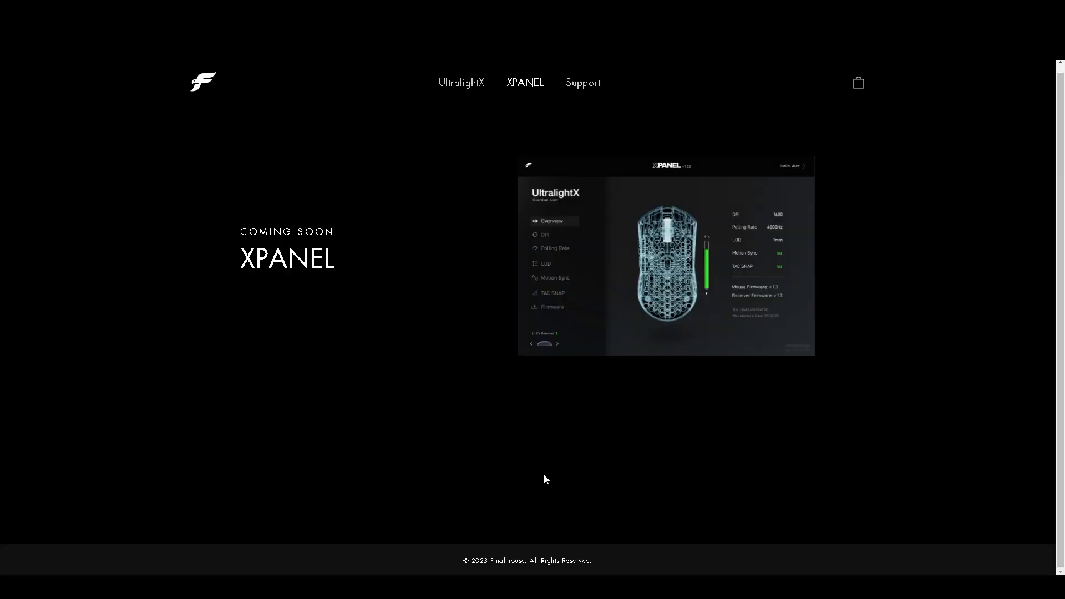
{"action": "mouse_move", "coordinate": [671, 515]}
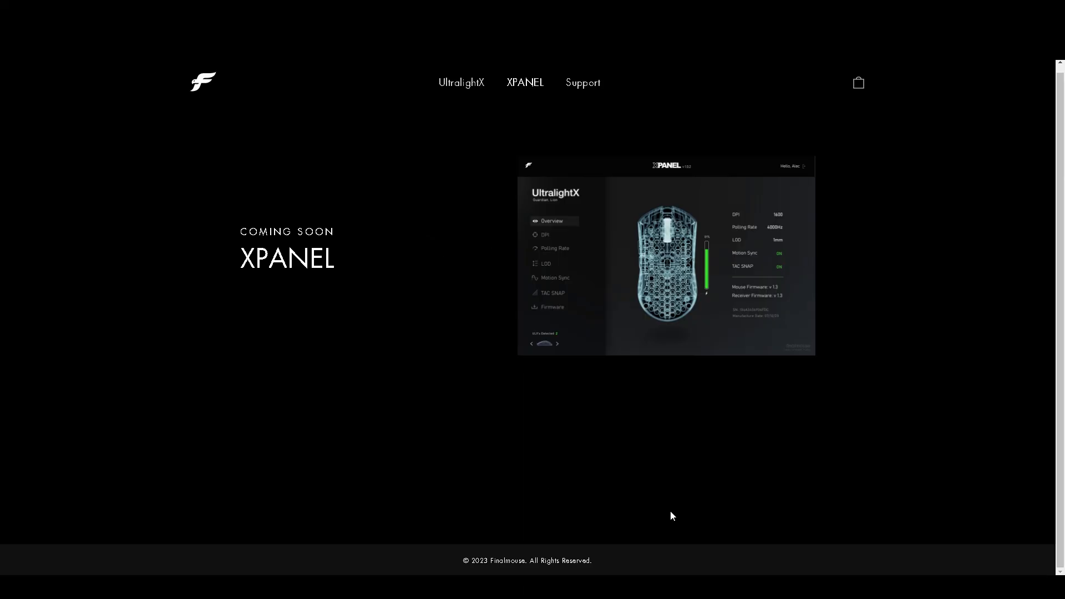
{"action": "mouse_move", "coordinate": [622, 422]}
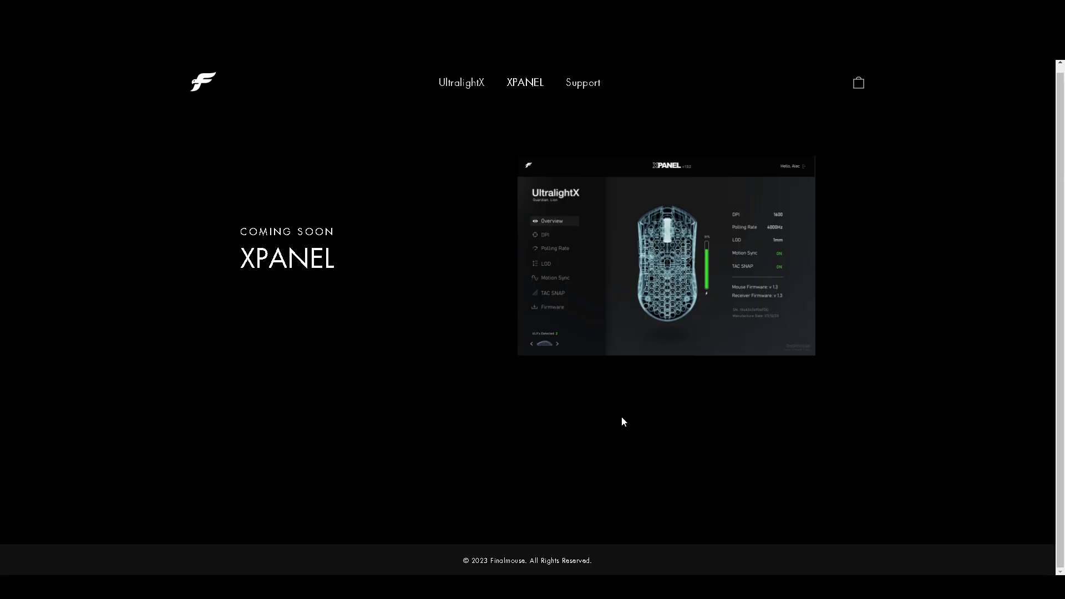